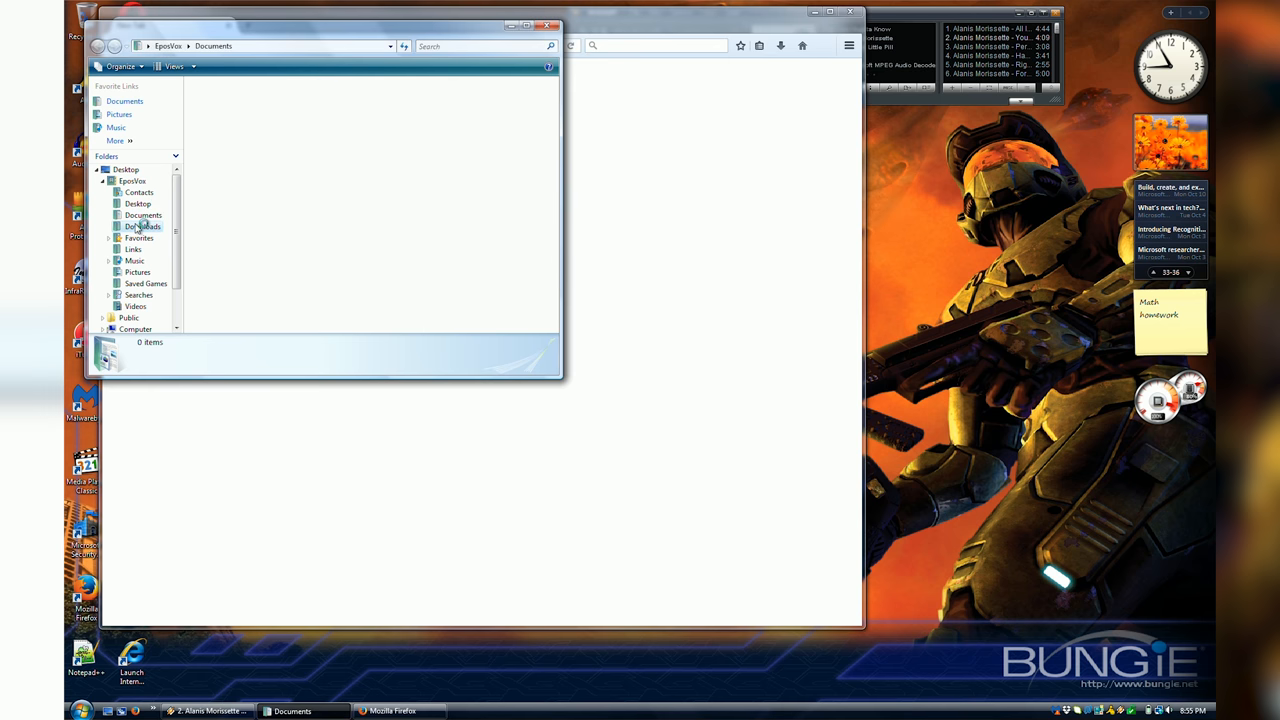
Browse to the Documents folder in Windows Explorer, which turns out empty
left_click(142, 226)
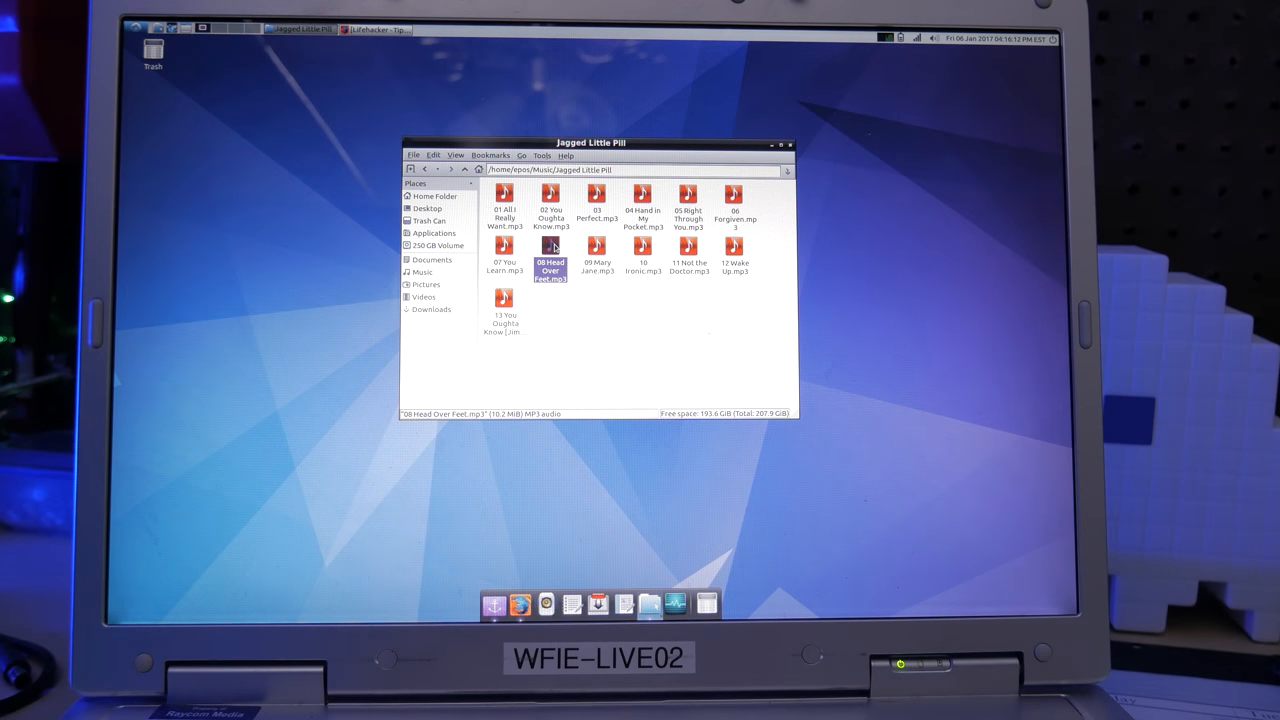
Play the Head Over Feet MP3, then look through the Videos and Pictures folders
double_click(550, 250)
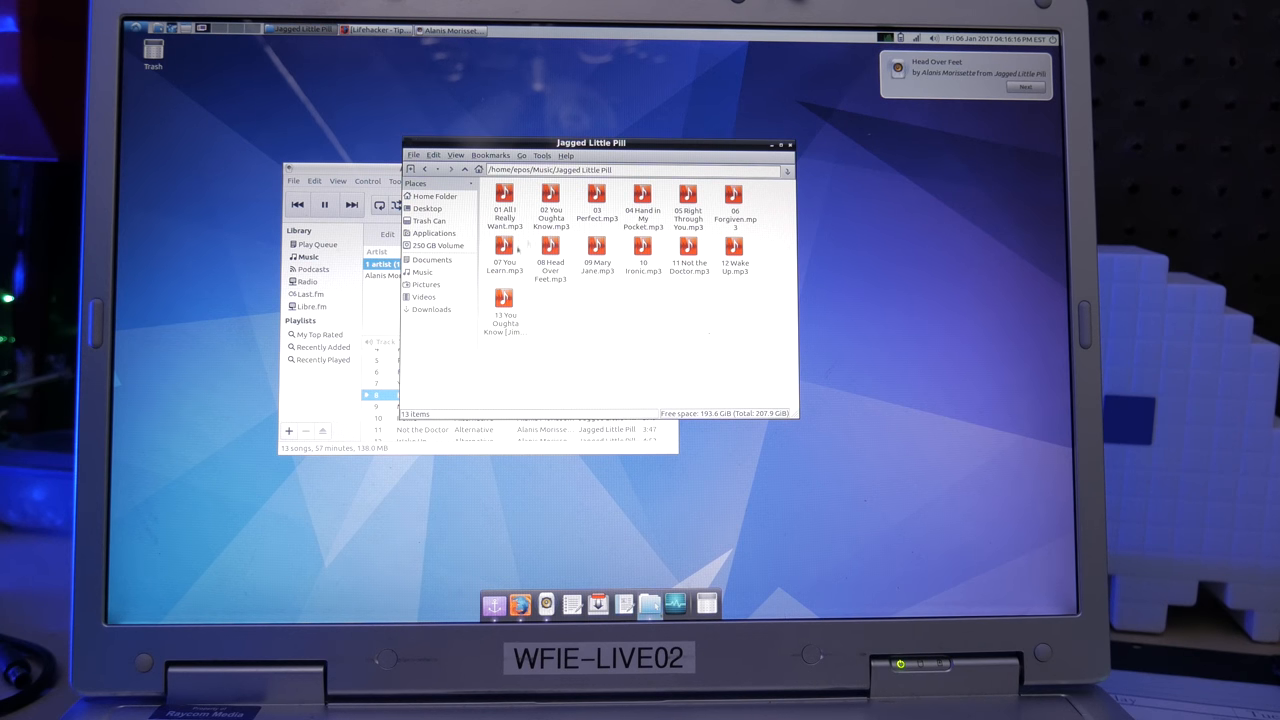
left_click(424, 296)
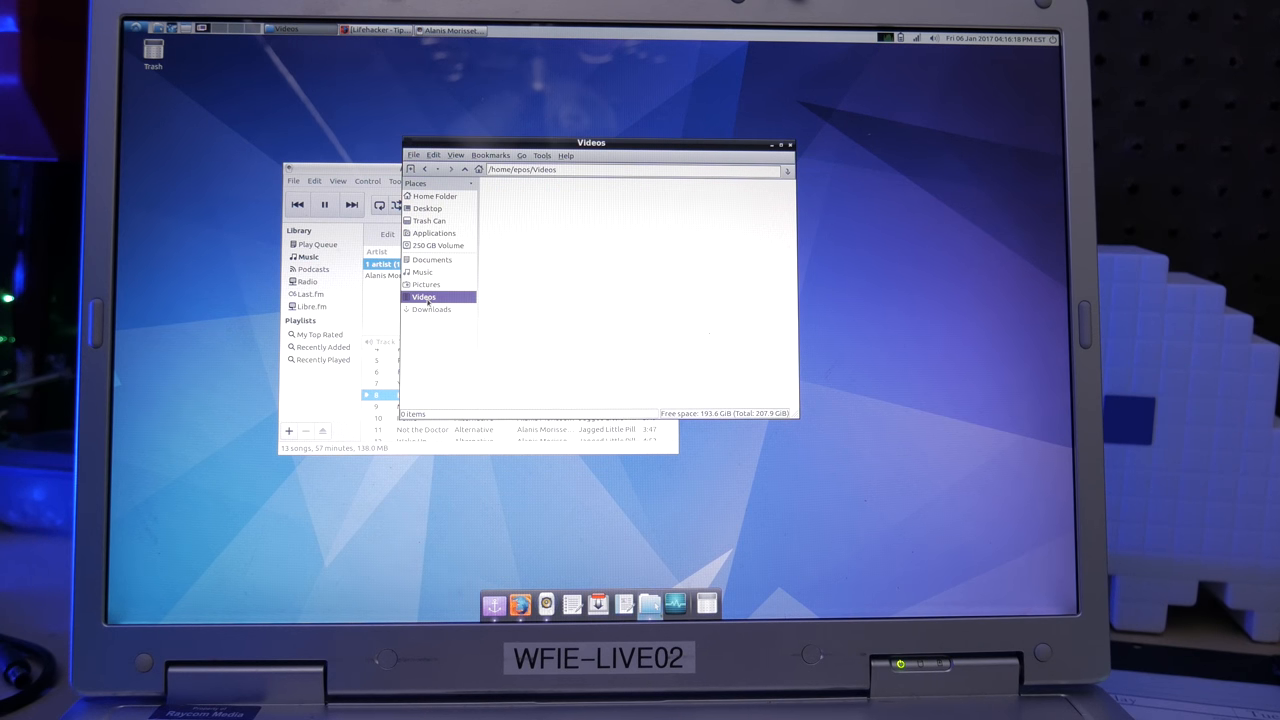
left_click(424, 284)
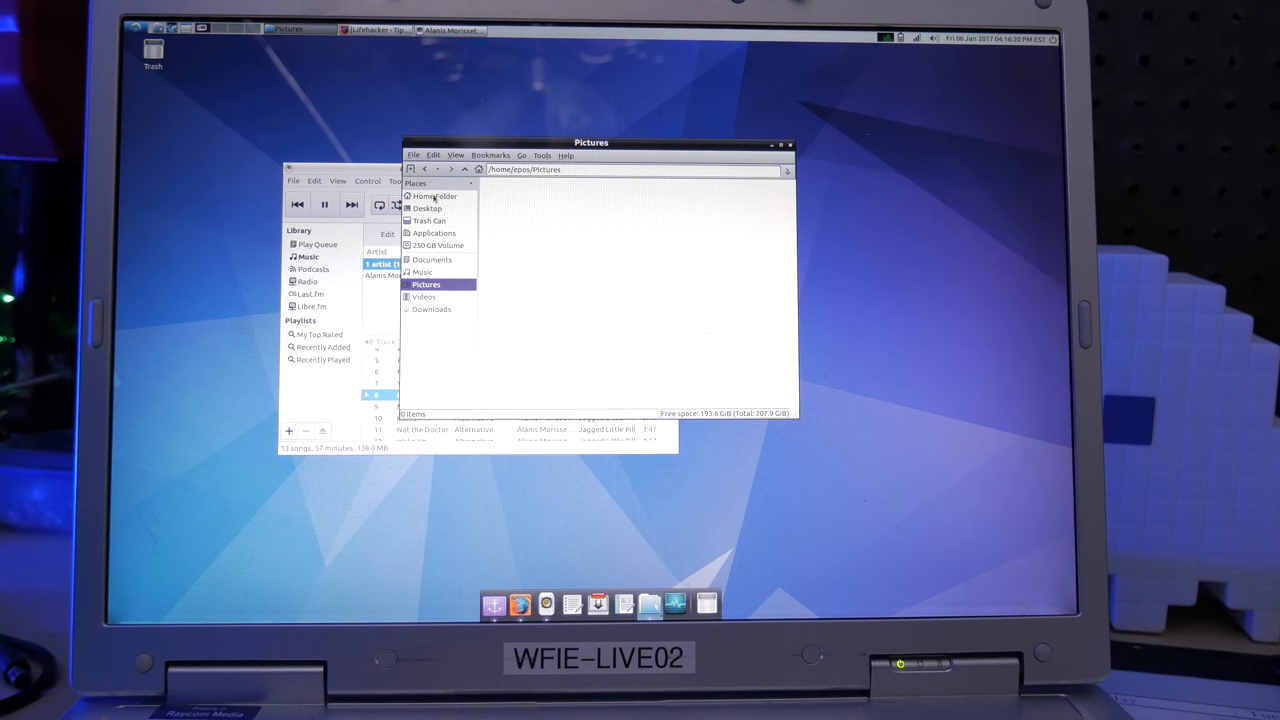
left_click(432, 196)
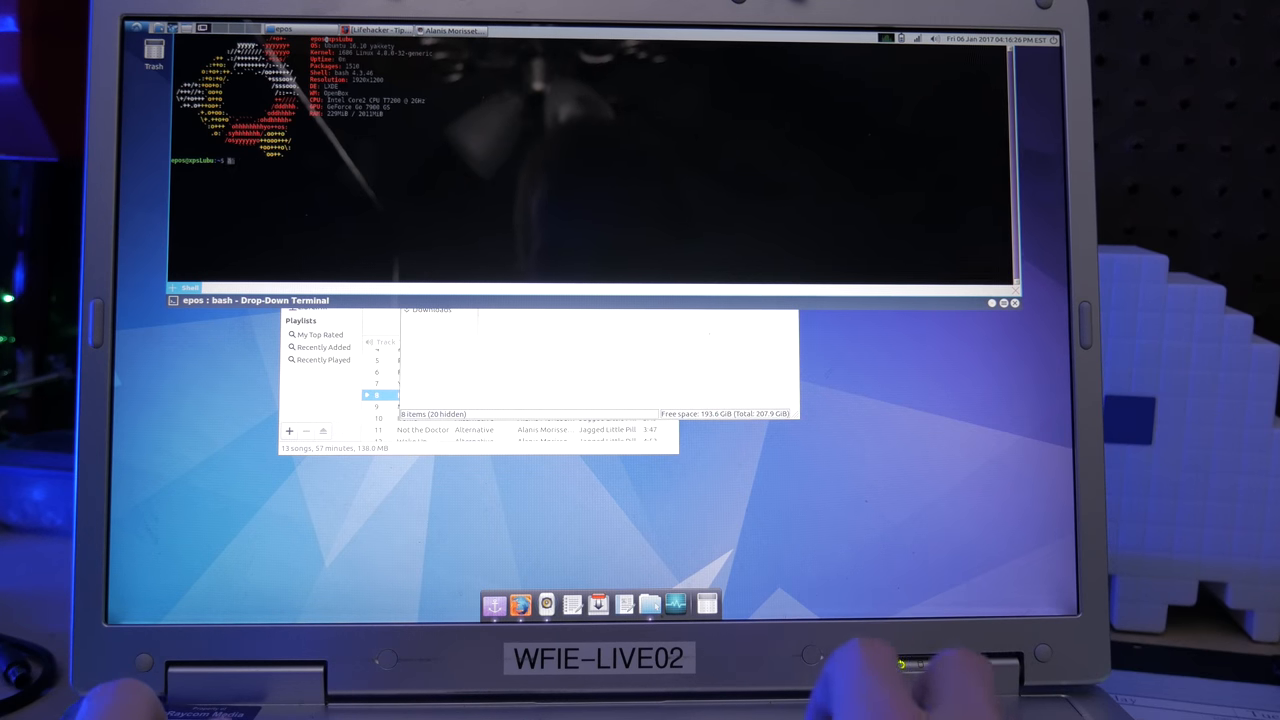
Start a 'sudo ap' command in the terminal and begin a Writer document with 'Today we're'
type("sudo ap")
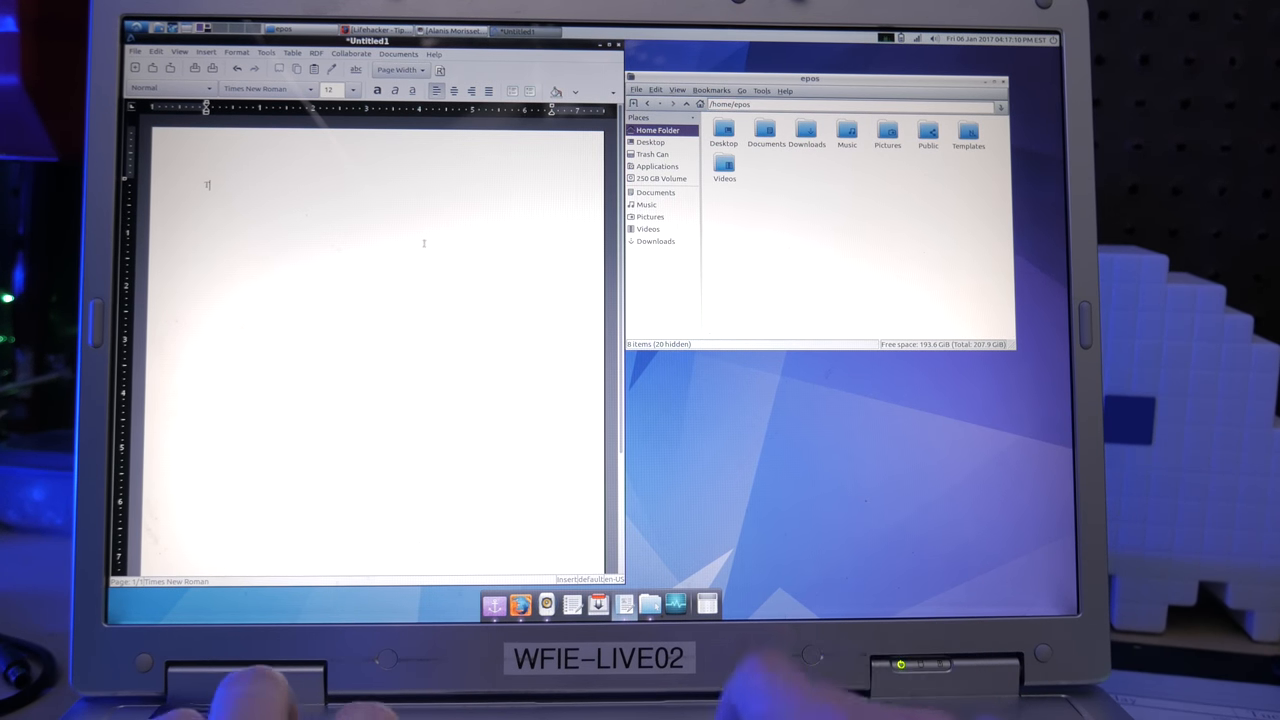
type("Today we're")
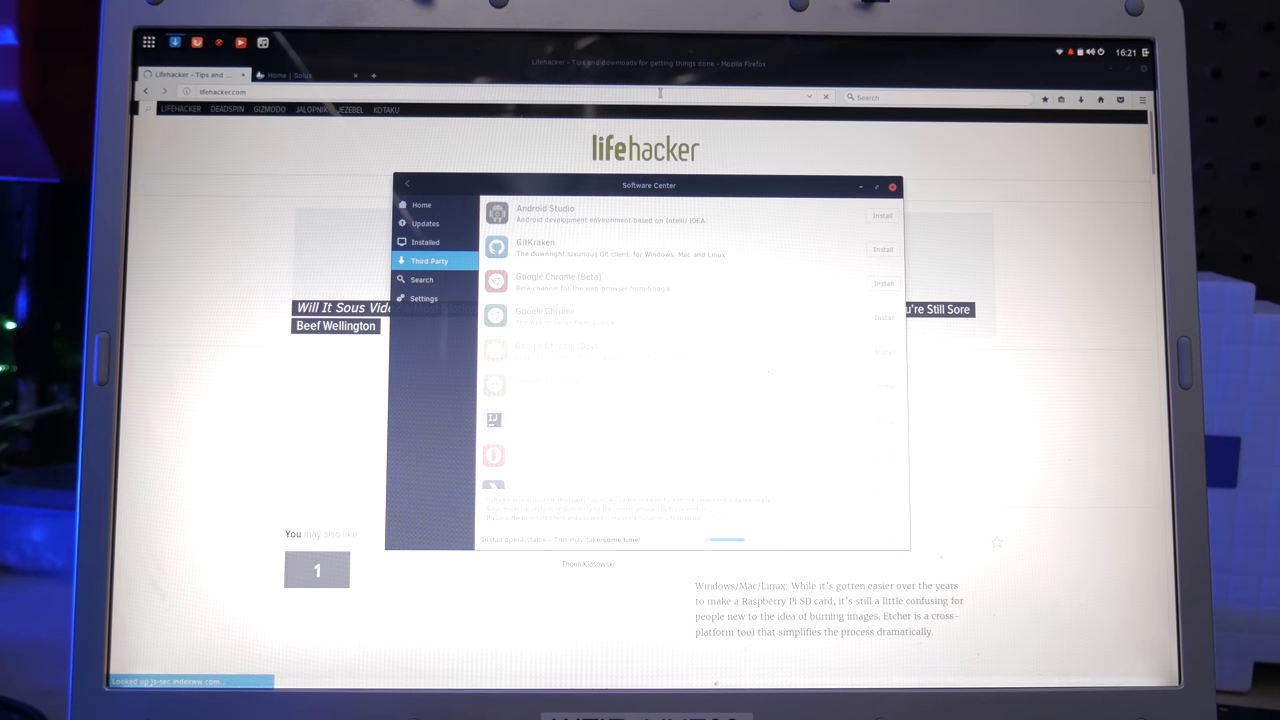
Browse the Third Party applications section of the Solus Software Center
left_click(892, 186)
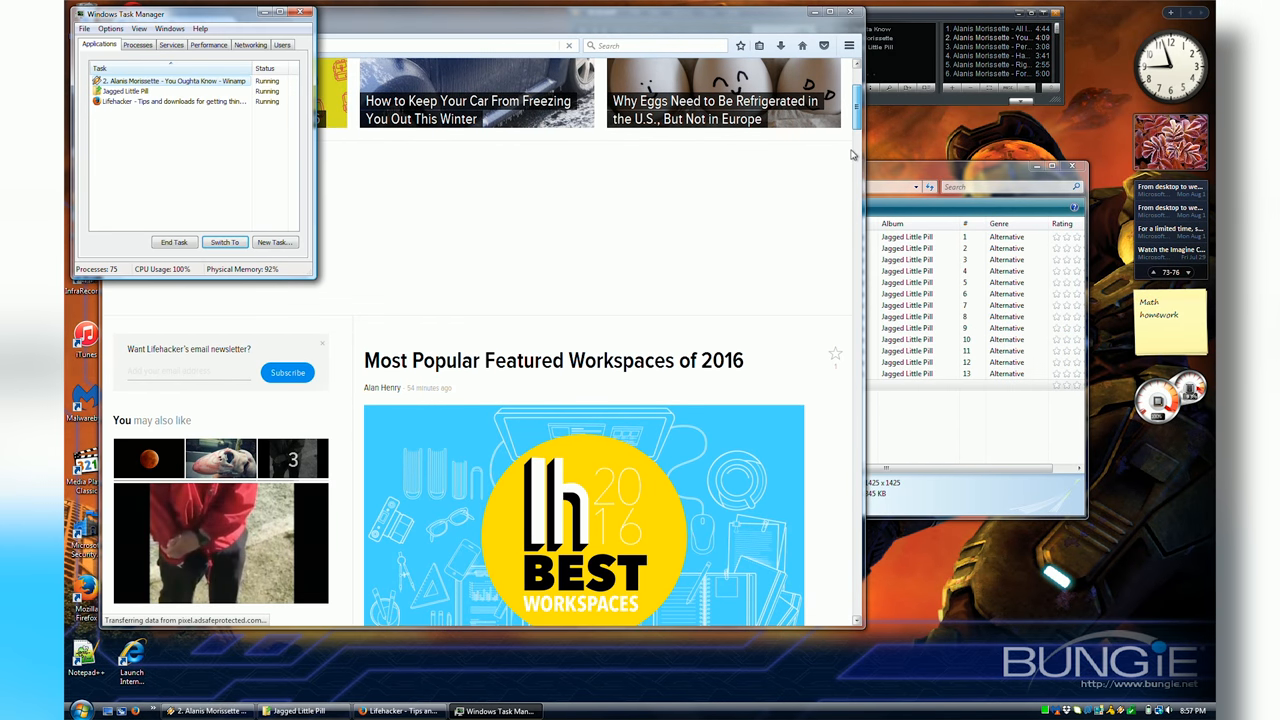
Scroll the Lifehacker page and view CPU and memory performance in Task Manager
scroll("down", 3)
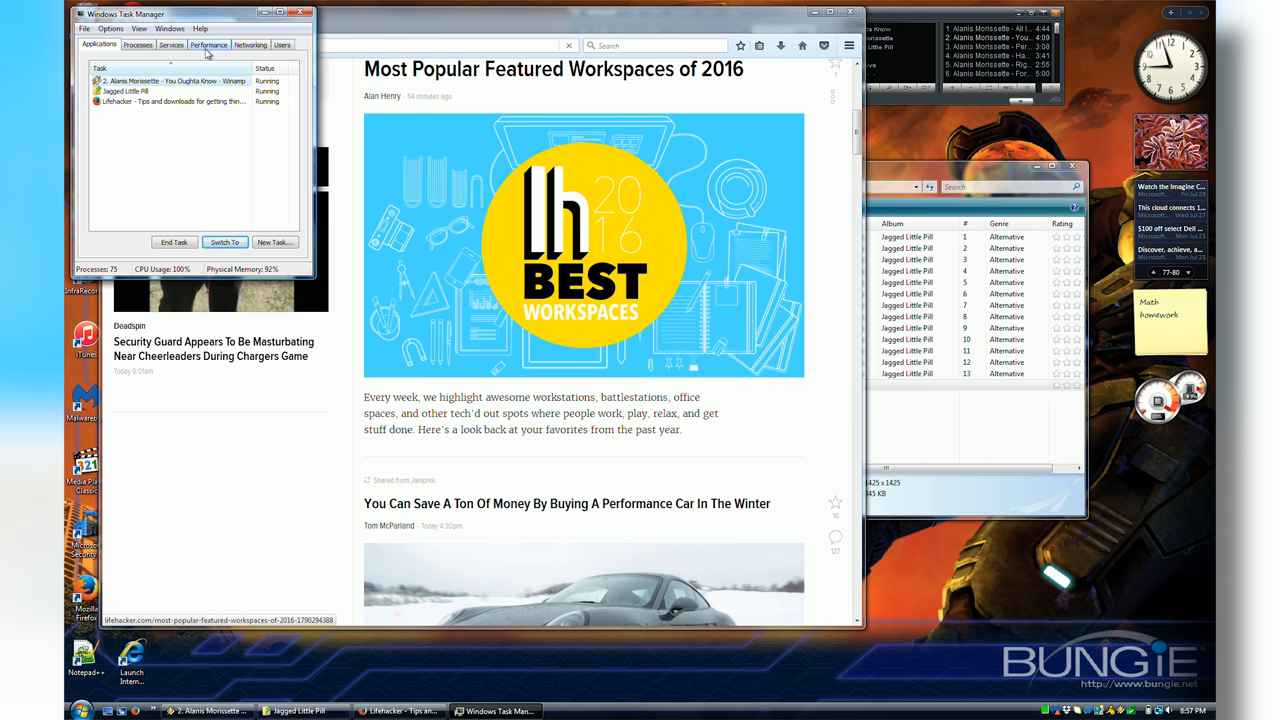
left_click(136, 44)
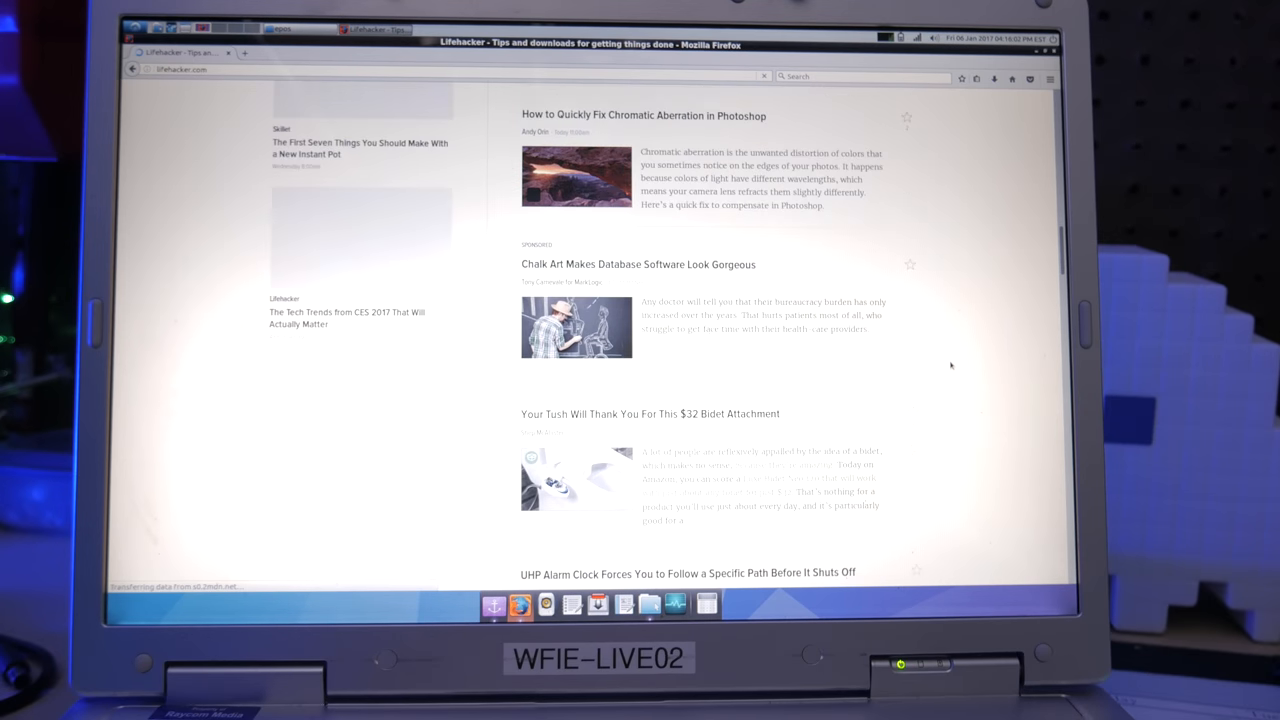
scroll("down", 3)
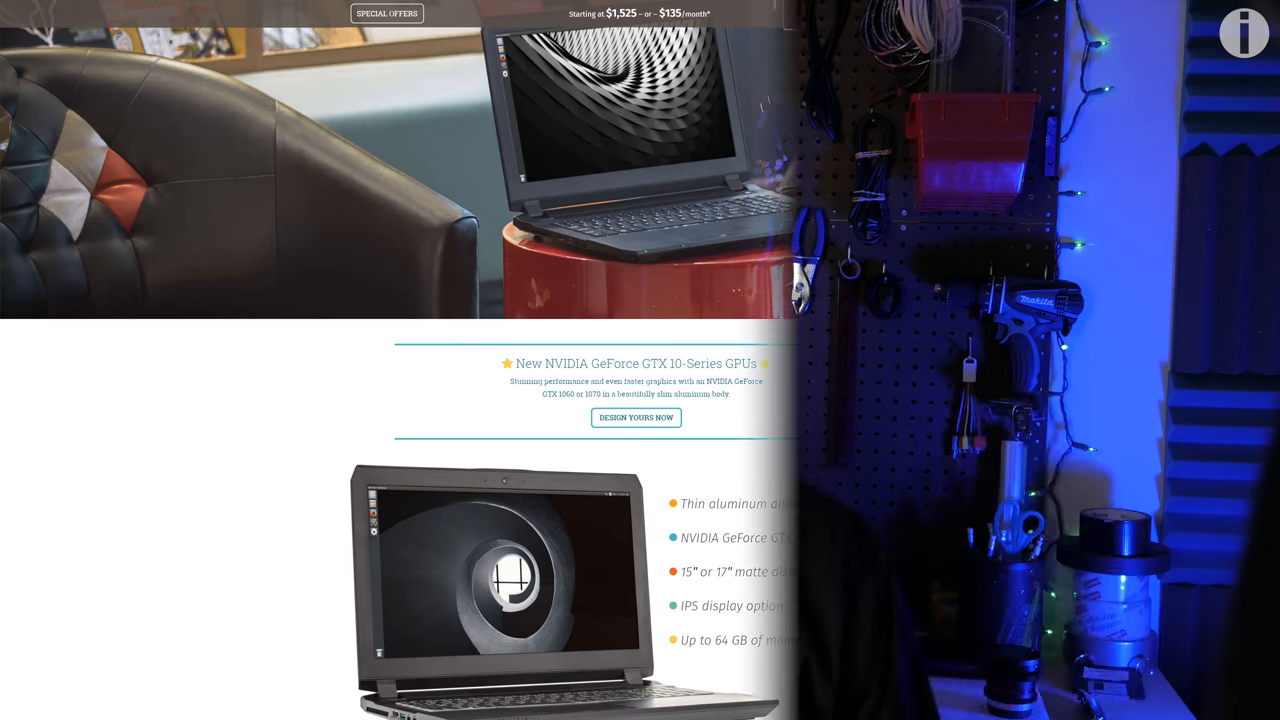
scroll("down", 3)
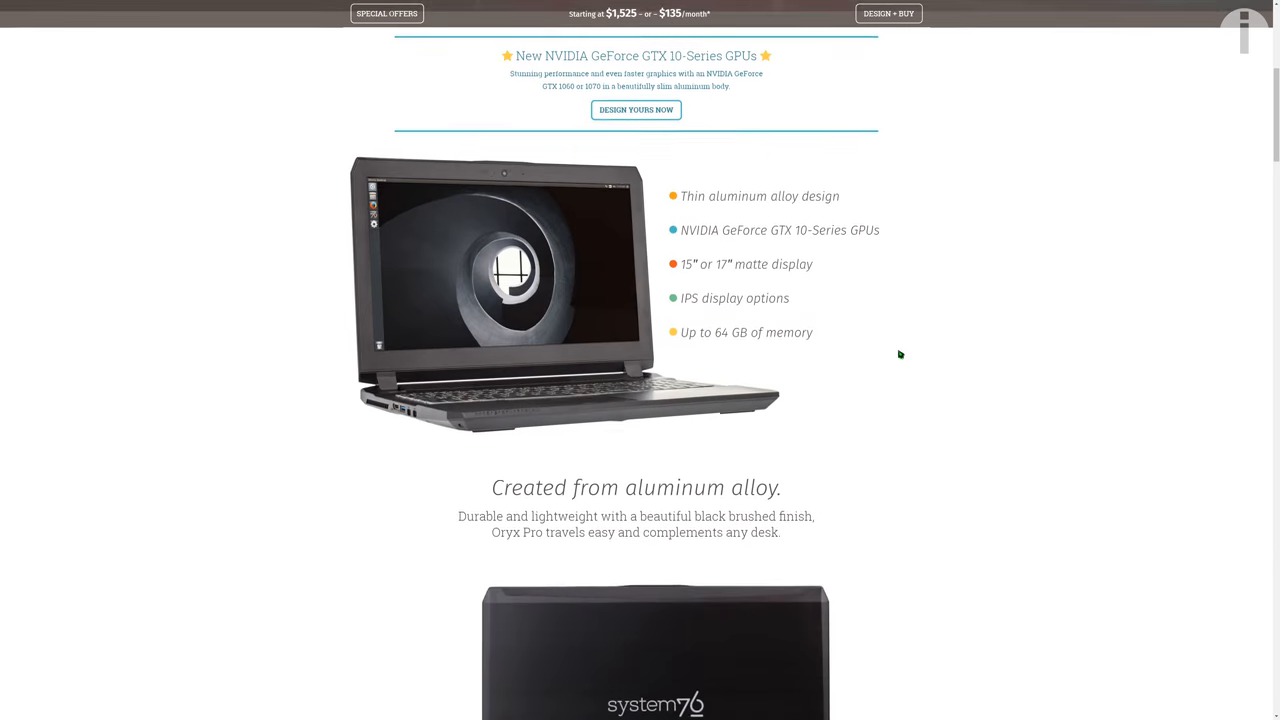
scroll("down", 3)
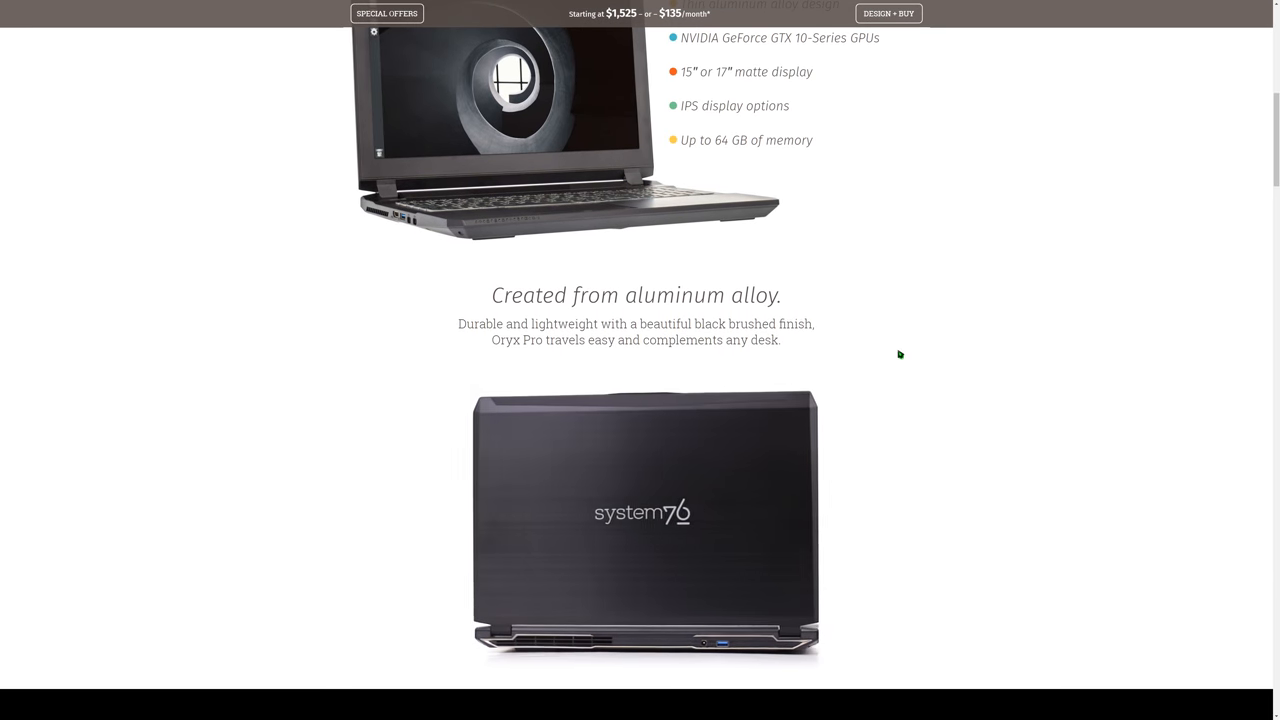
scroll("down", 3)
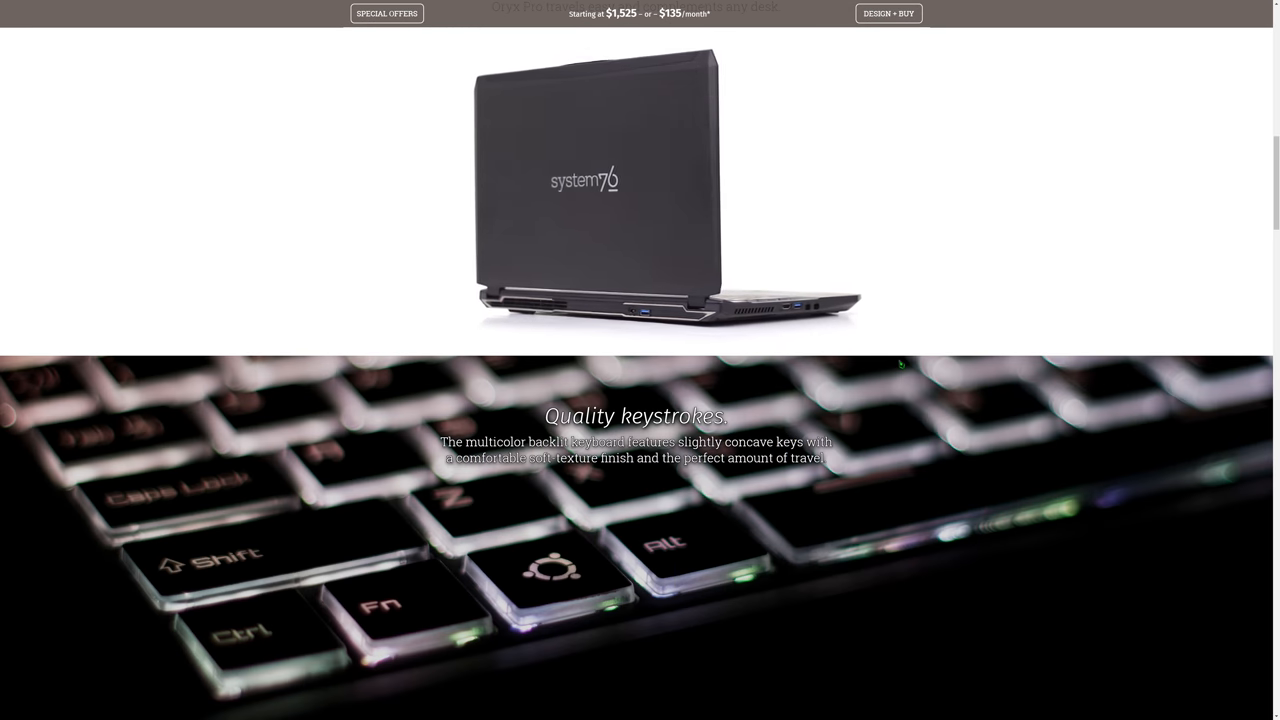
scroll("down", 3)
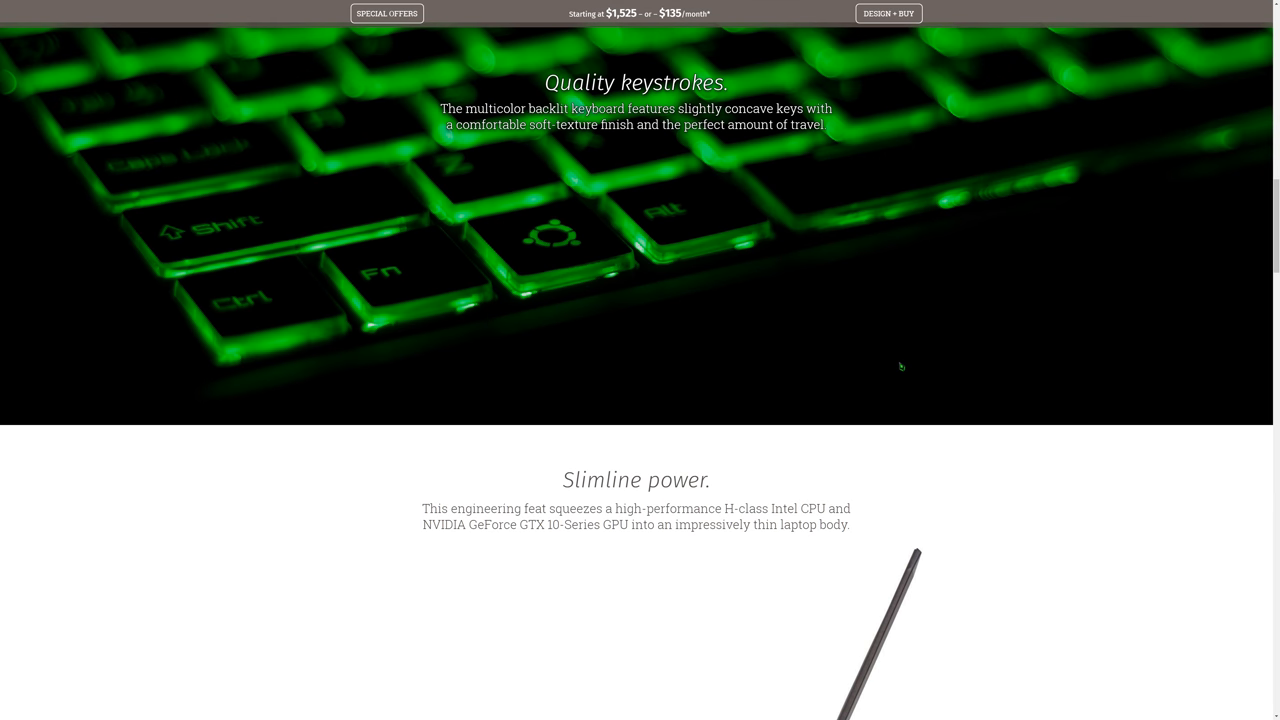